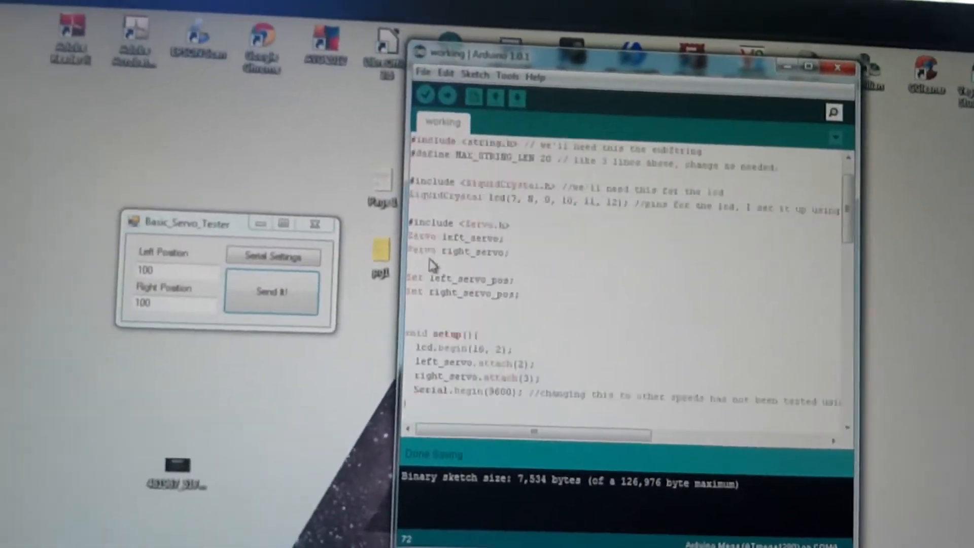
pyautogui.scroll(-3)
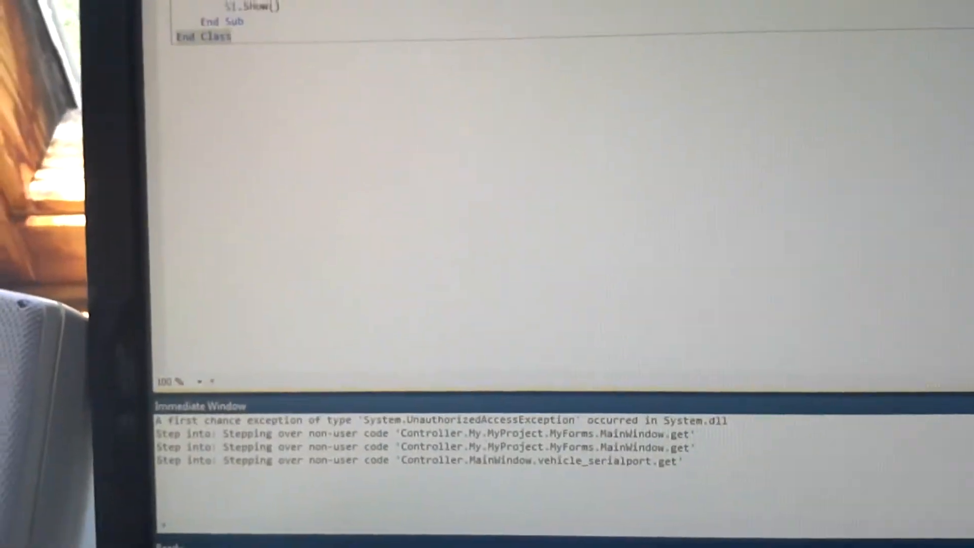
pyautogui.scroll(3)
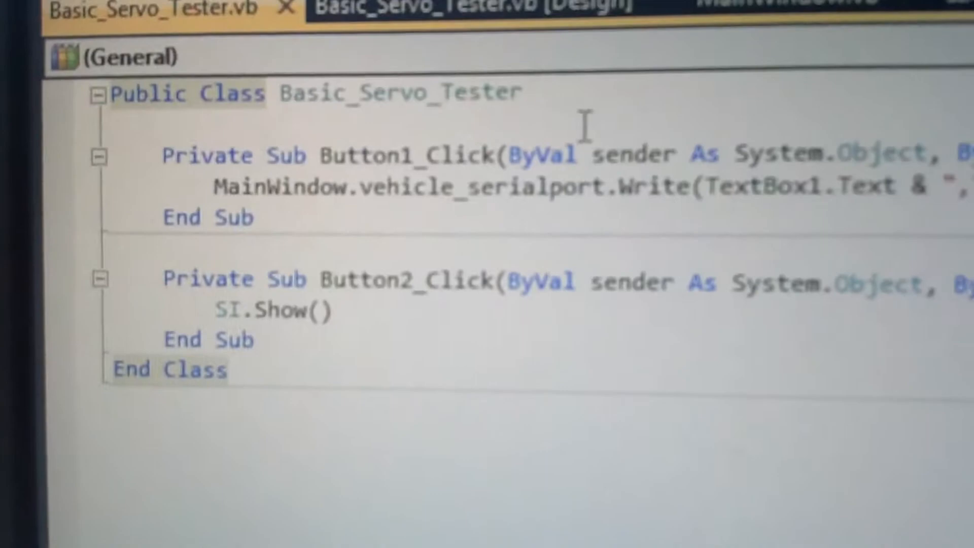